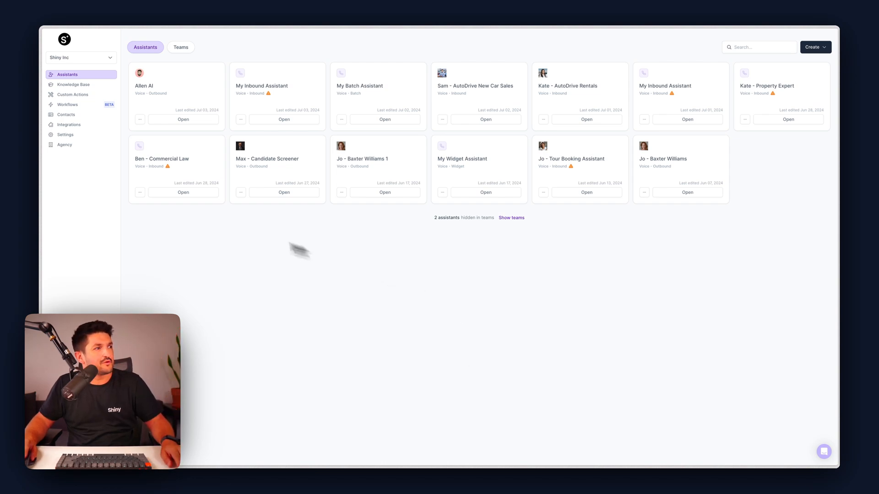
# Go to the Shiny Inc agency's General settings page.
pyautogui.click(64, 145)
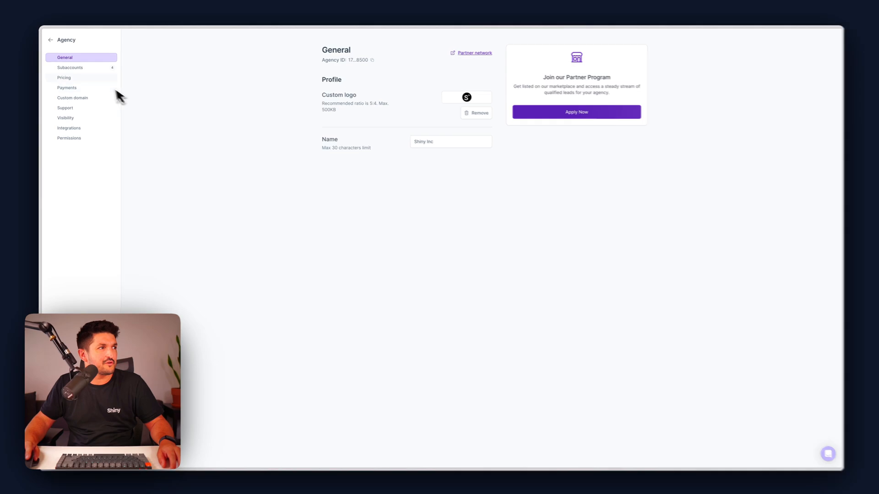
# Show the Subaccounts list and the Create dropdown choices.
pyautogui.click(71, 67)
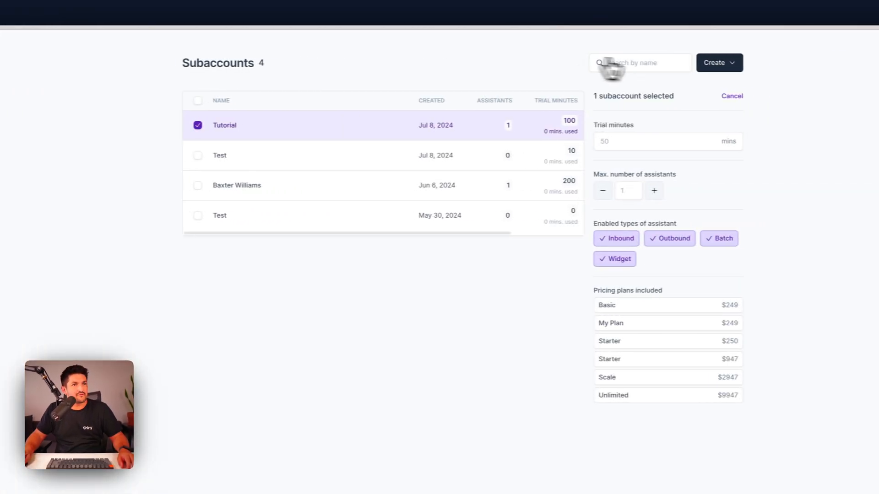
pyautogui.click(720, 62)
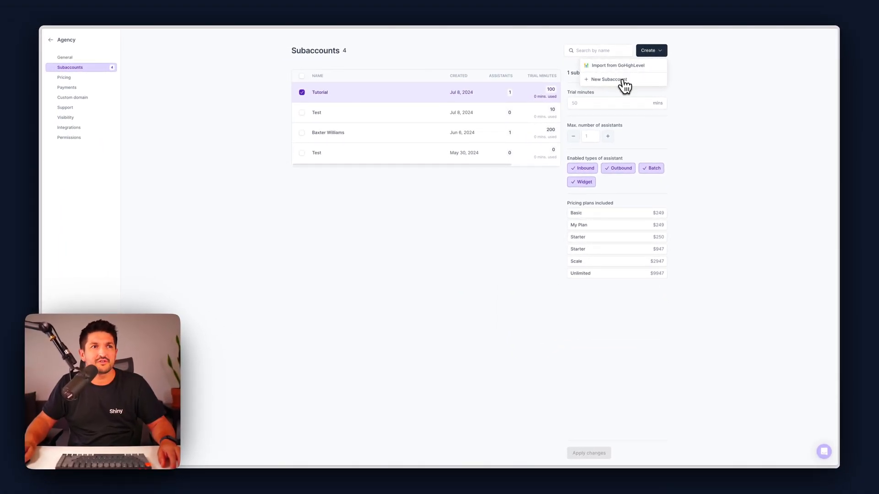
# Create a new subaccount named 'Client Account 1'.
pyautogui.click(607, 78)
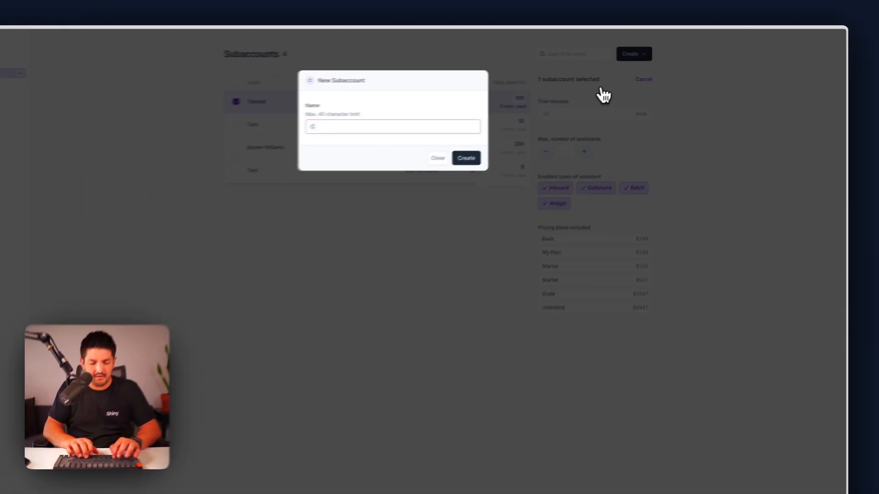
pyautogui.write('Client Account 12')
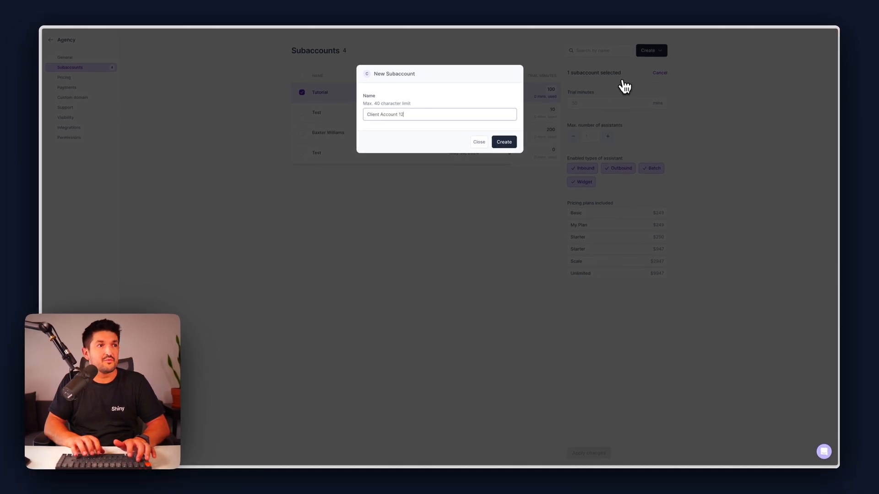
pyautogui.press('Backspace')
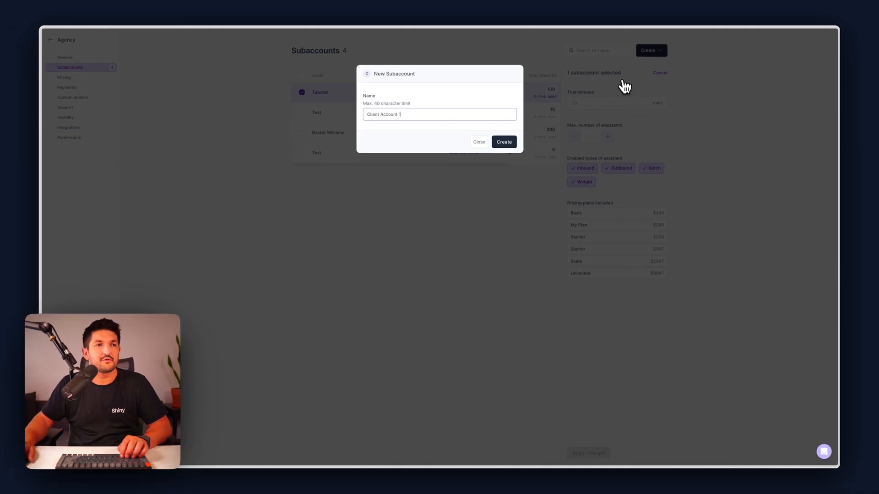
pyautogui.click(503, 141)
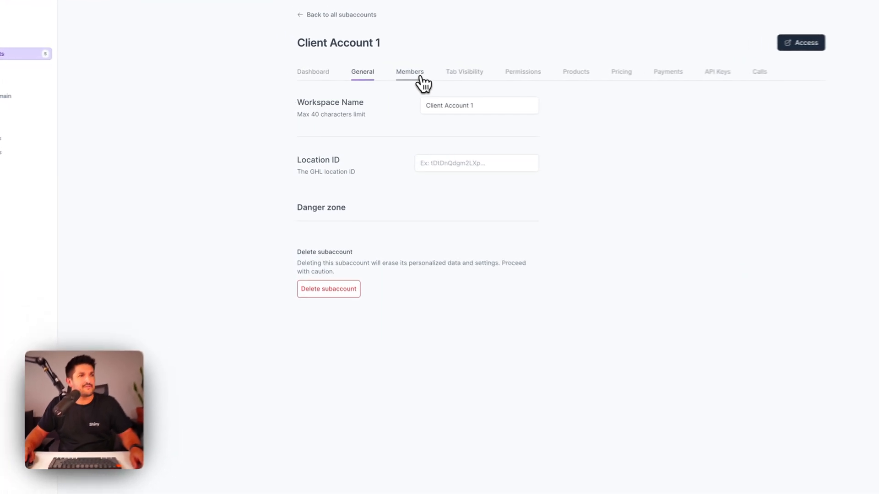
# Go to the new subaccount's Tab Visibility settings via Members.
pyautogui.click(410, 71)
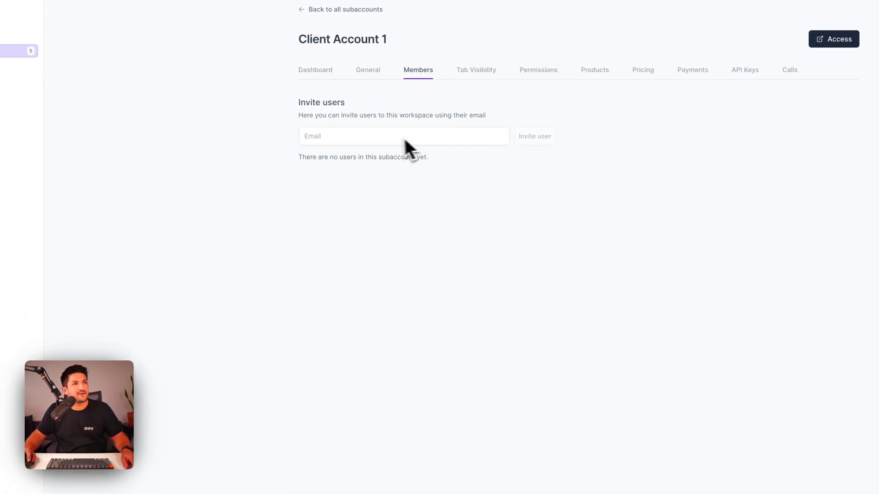
pyautogui.click(475, 70)
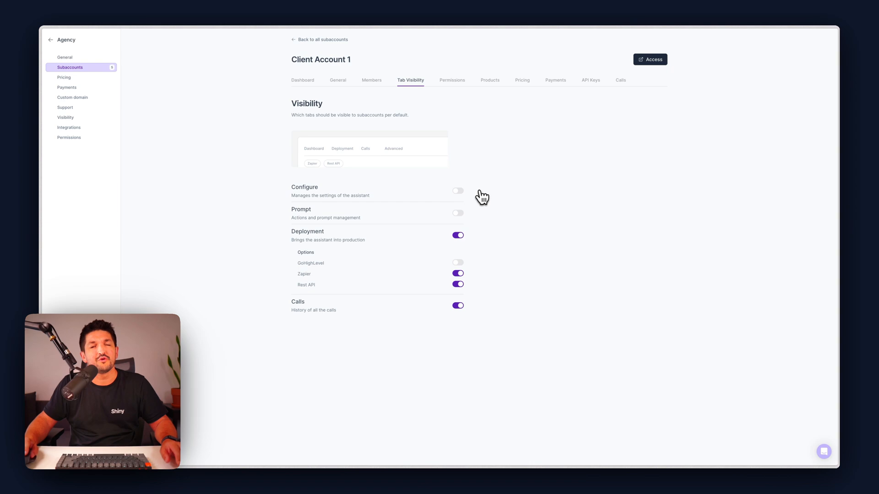
pyautogui.moveTo(472, 203)
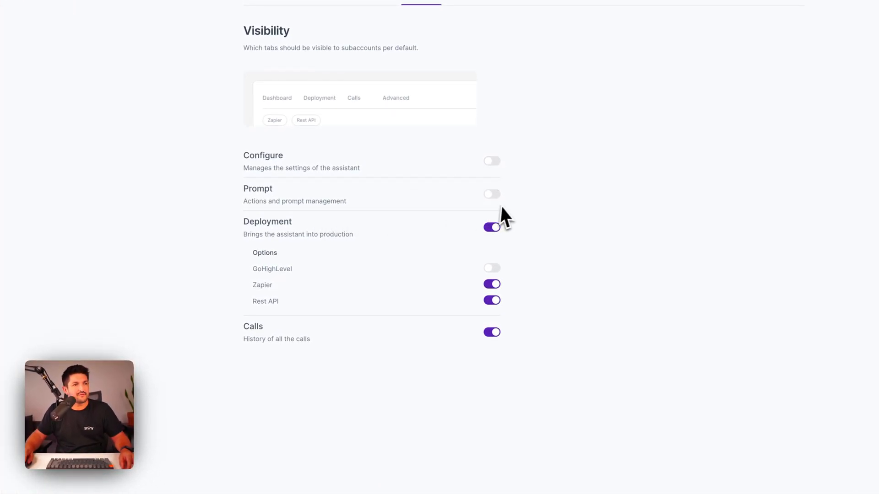
# Leave Prompt hidden and Deployment visible, but switch off the Rest API deployment option.
pyautogui.click(491, 194)
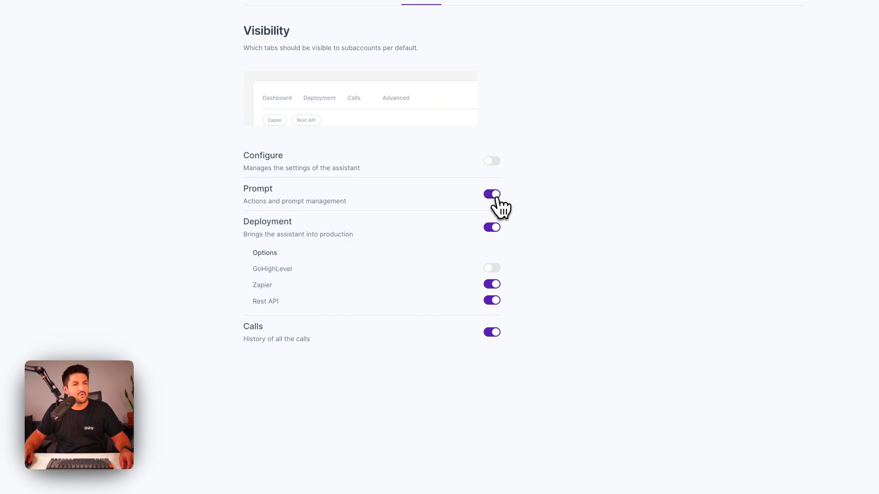
pyautogui.click(491, 194)
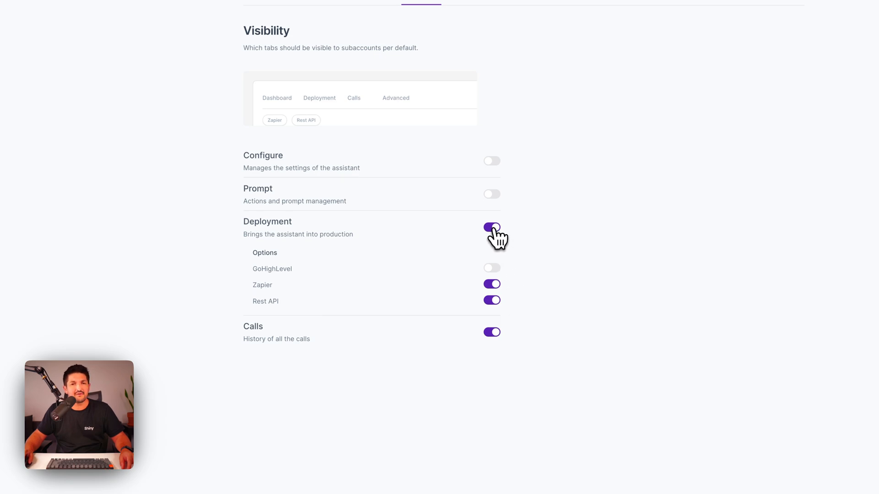
pyautogui.click(492, 227)
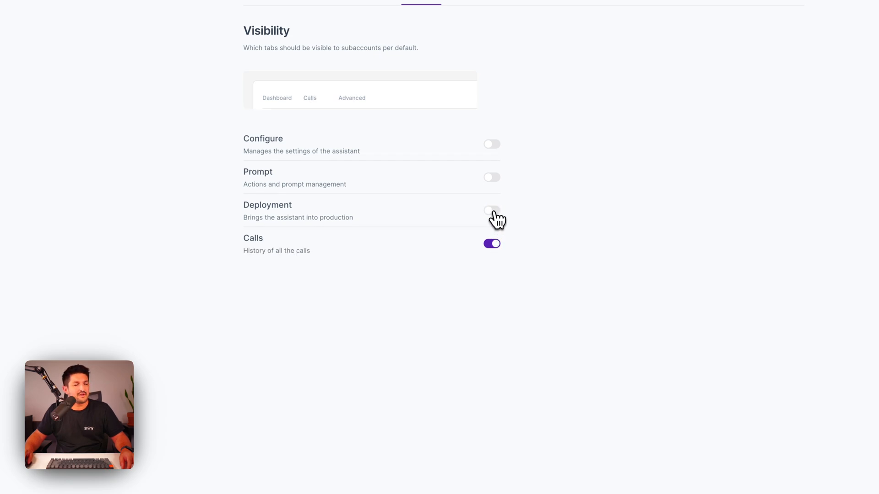
pyautogui.click(490, 211)
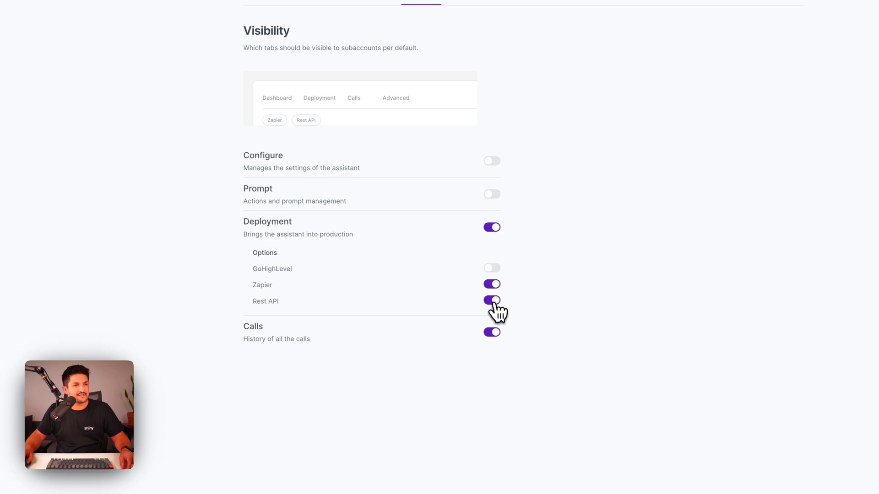
pyautogui.click(491, 300)
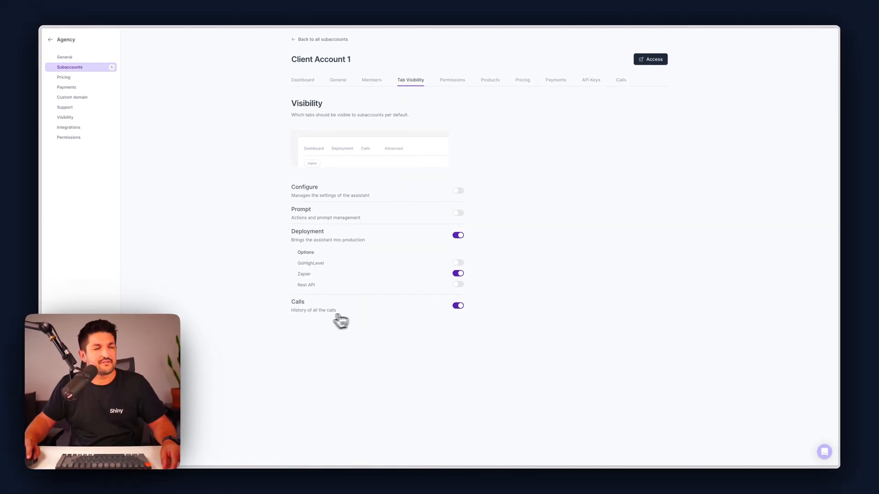
pyautogui.moveTo(382, 312)
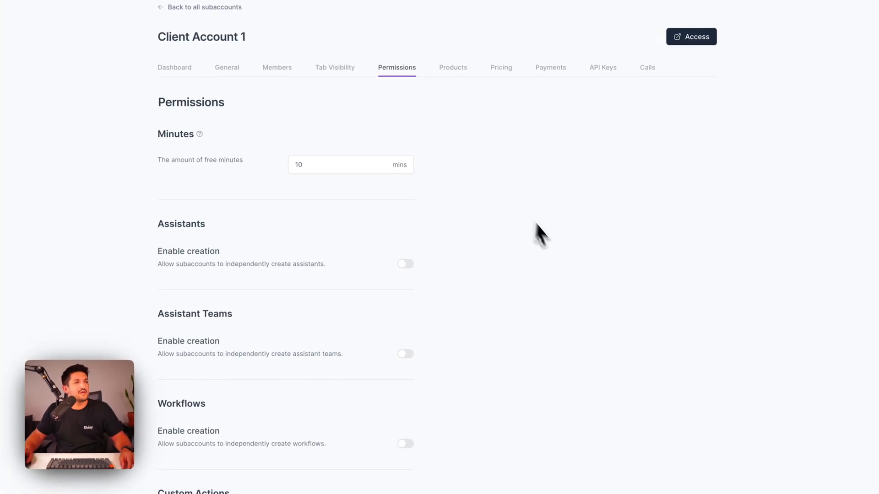
# Raise the free-minutes allowance on Permissions from 10 to 50.
pyautogui.scroll(-3)
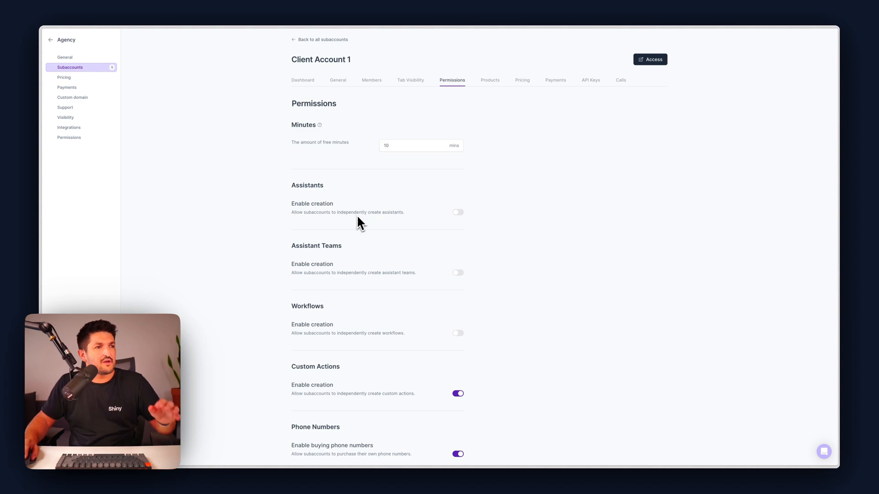
pyautogui.moveTo(395, 225)
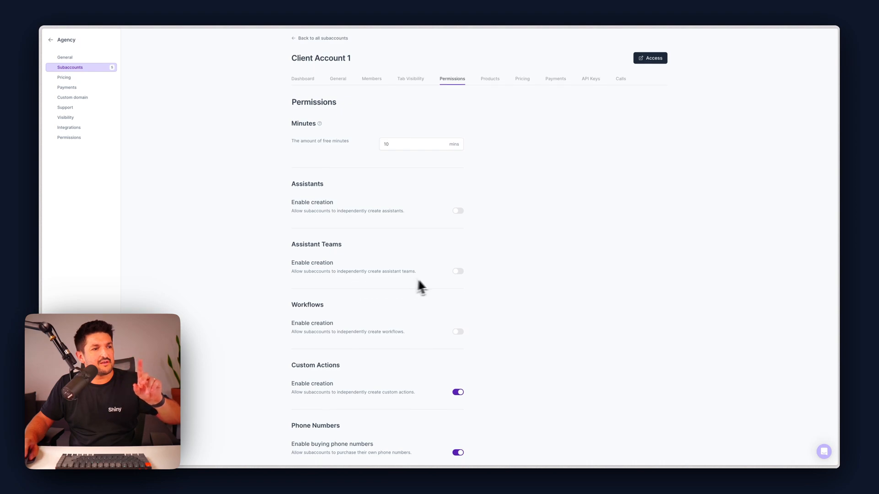
pyautogui.scroll(-3)
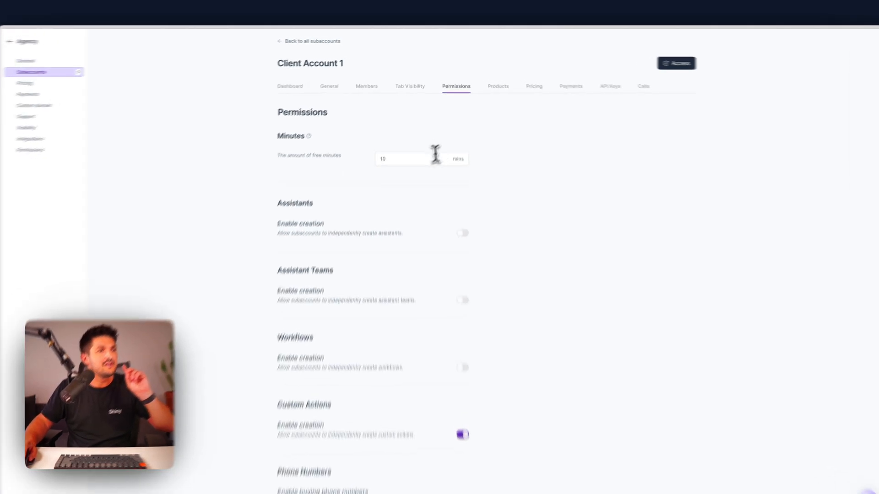
pyautogui.write('50')
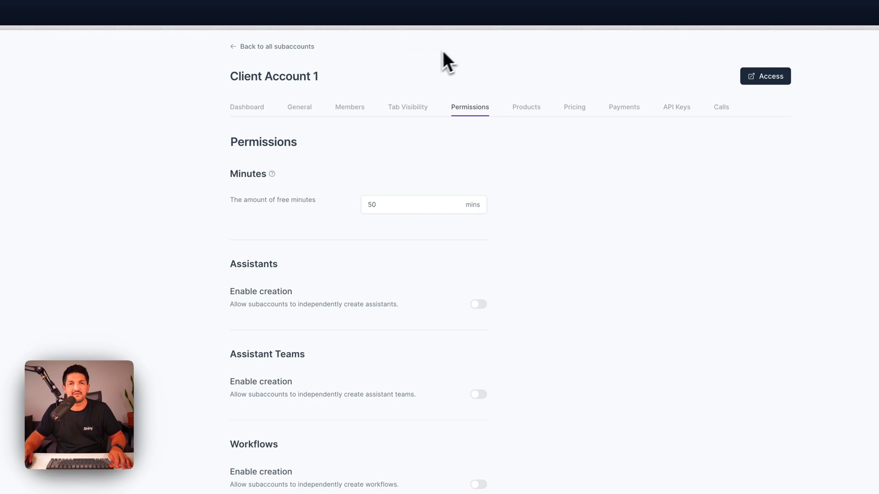
# Review assigned Products and Assistants, then show the five Pricing plans.
pyautogui.click(525, 107)
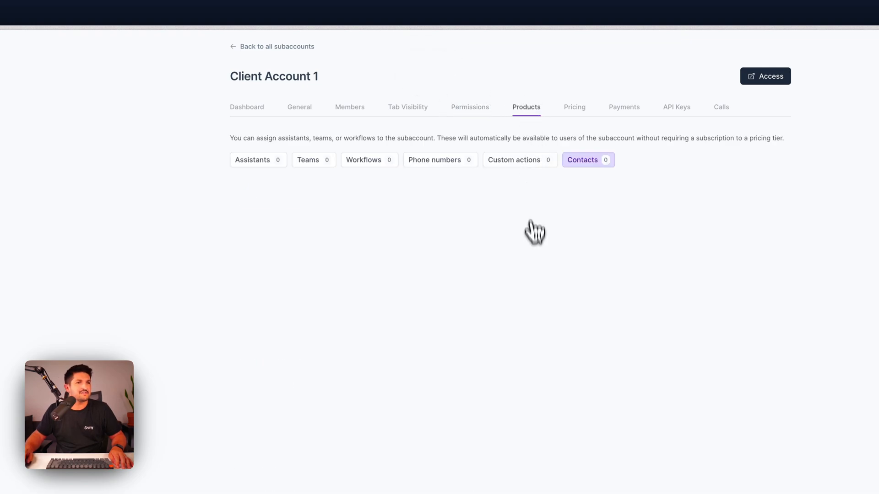
pyautogui.click(252, 159)
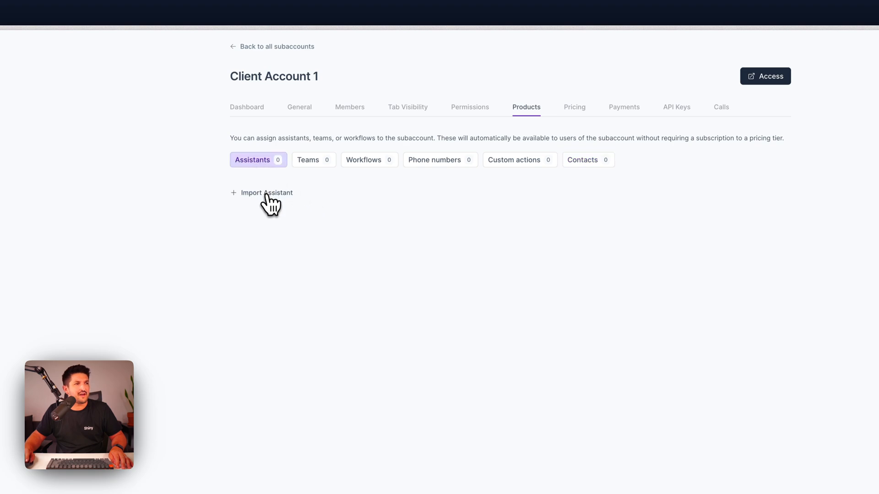
pyautogui.click(266, 192)
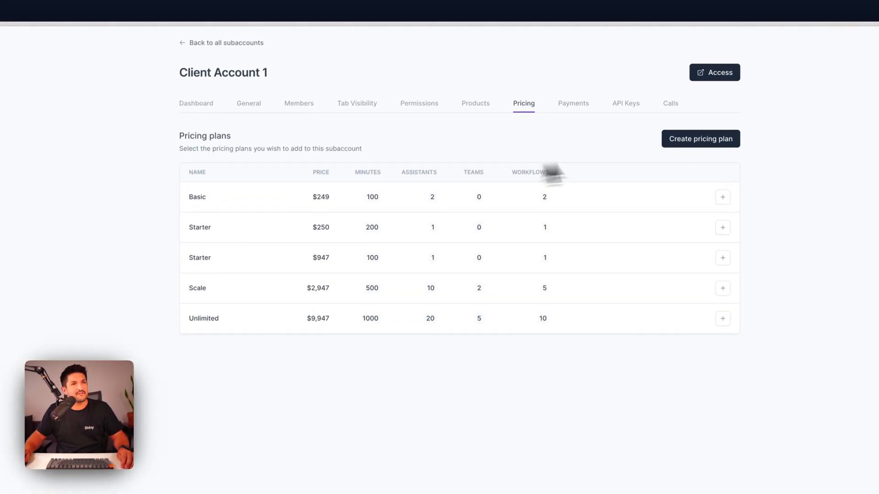
# Show the Payments page, which reports no payments found.
pyautogui.click(701, 138)
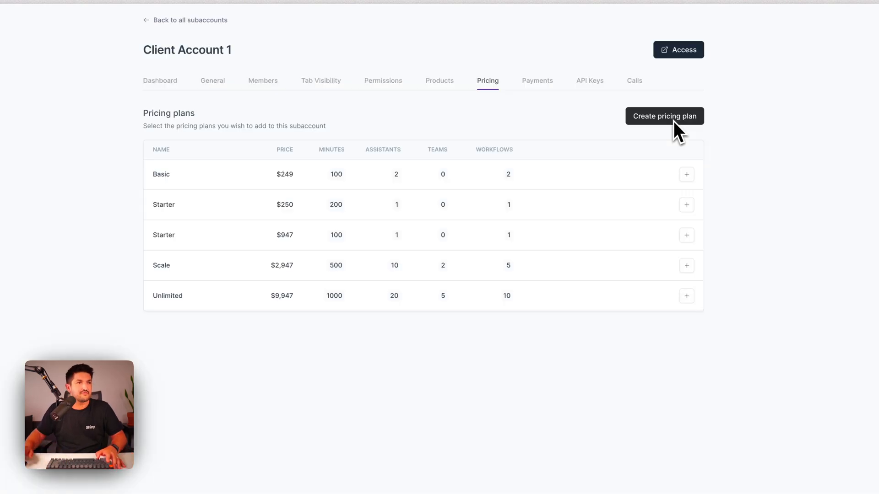
pyautogui.click(536, 81)
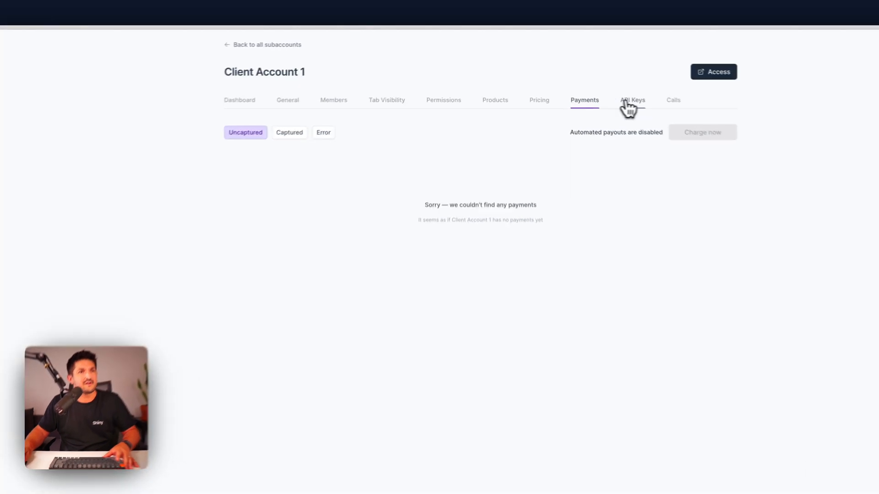
# Generate a new API key, leaving two active keys listed.
pyautogui.click(633, 99)
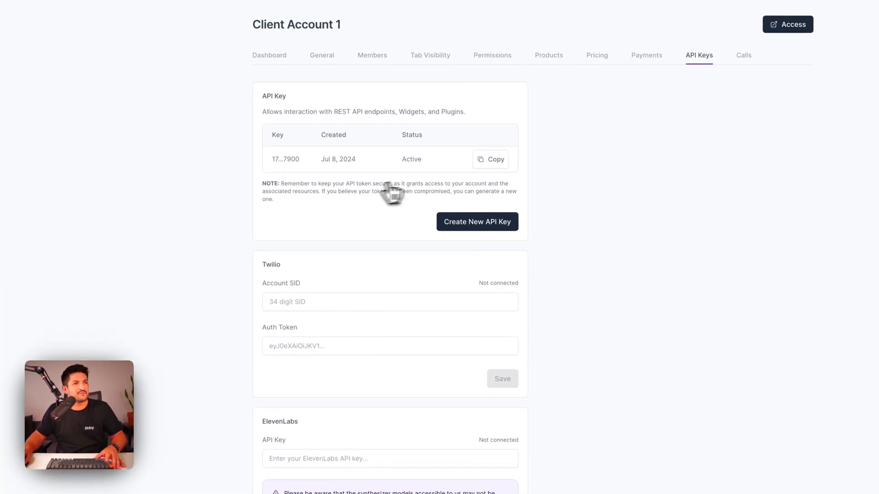
pyautogui.click(477, 222)
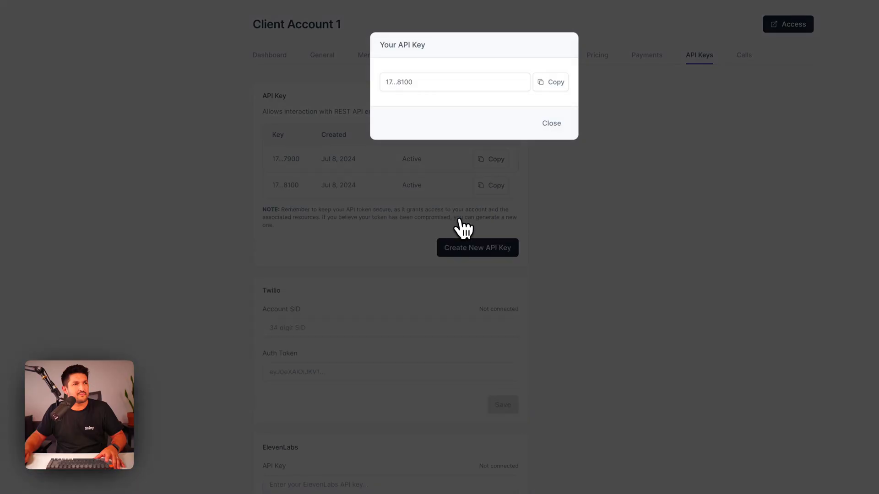
pyautogui.click(551, 122)
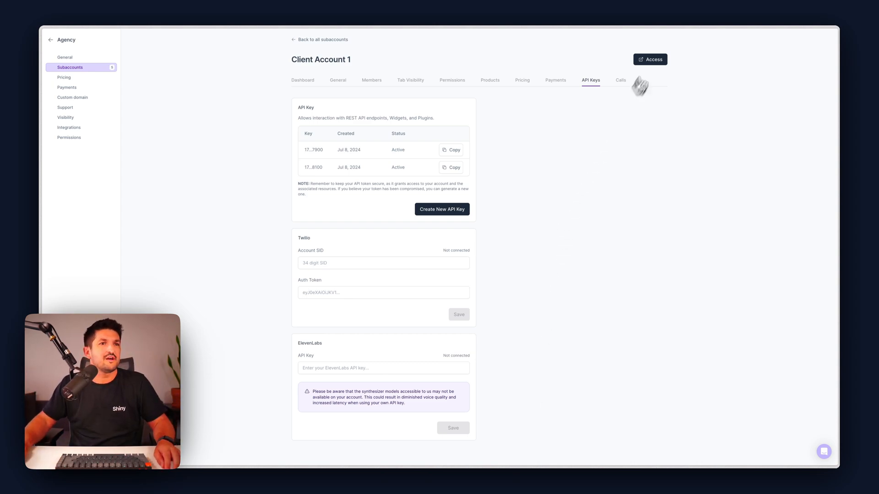
# Check the Calls history, then show the Dashboard with 0 of 50 minutes used.
pyautogui.click(621, 80)
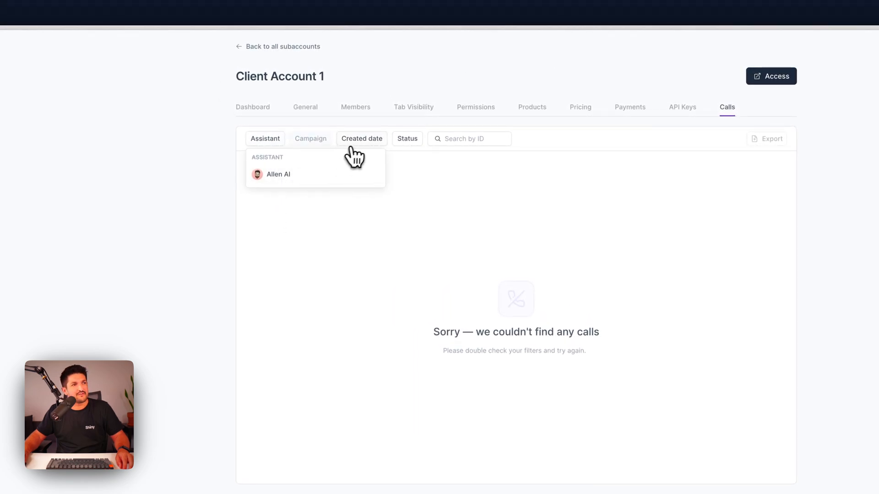
pyautogui.click(408, 138)
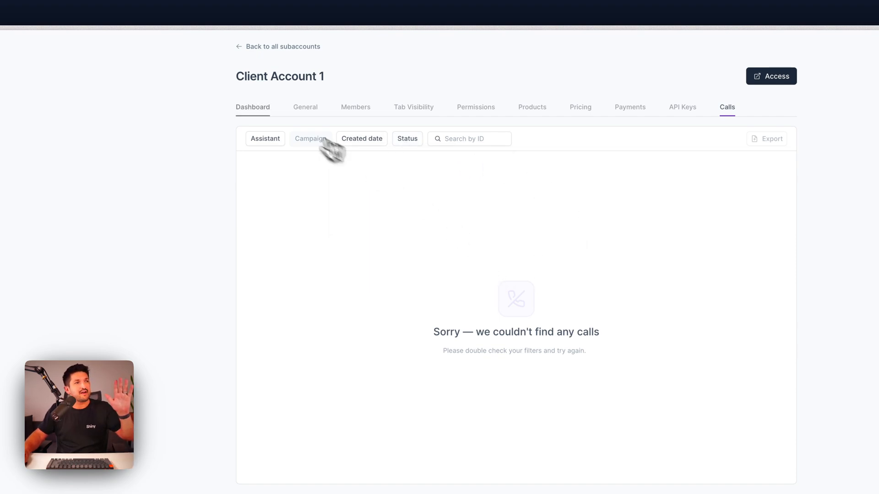
pyautogui.click(252, 107)
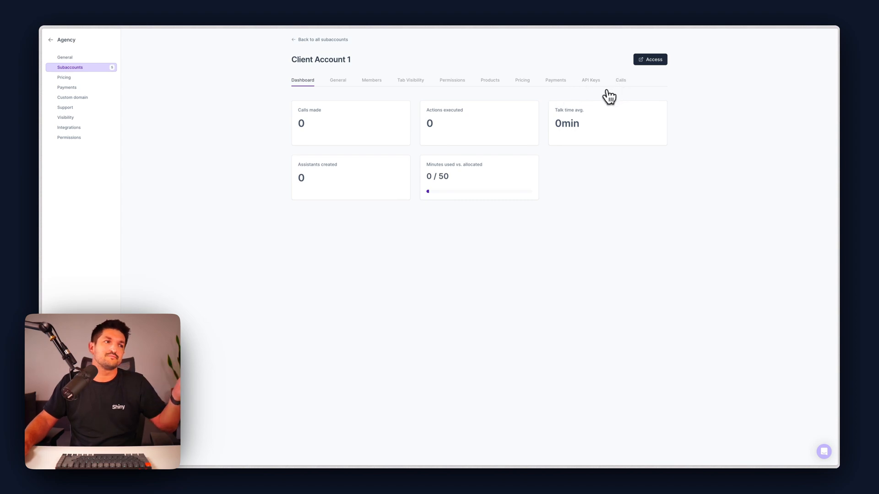
pyautogui.moveTo(355, 181)
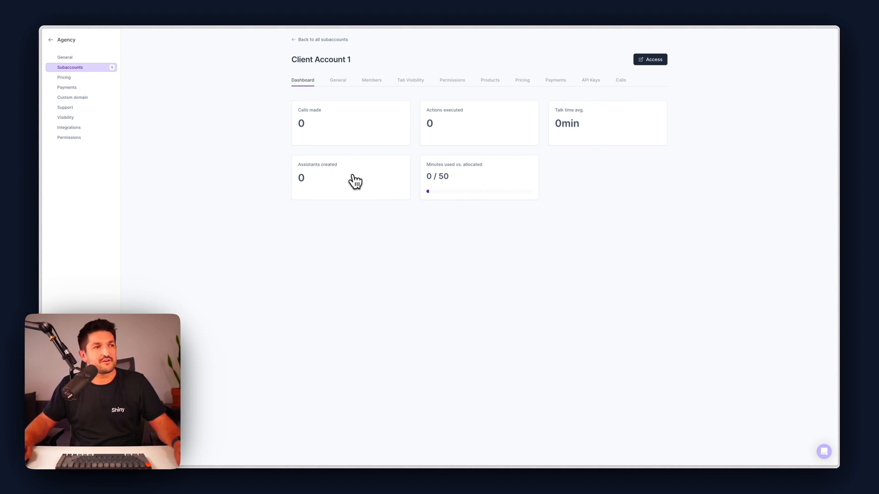
pyautogui.moveTo(464, 307)
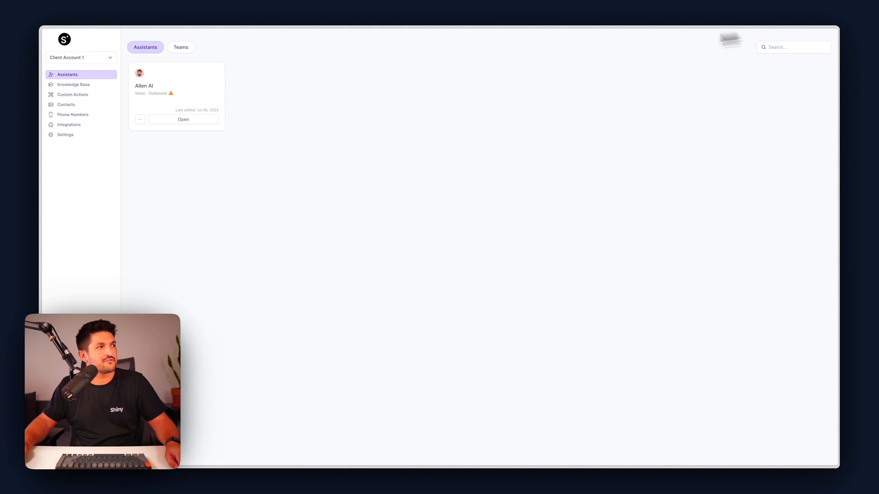
pyautogui.moveTo(86, 144)
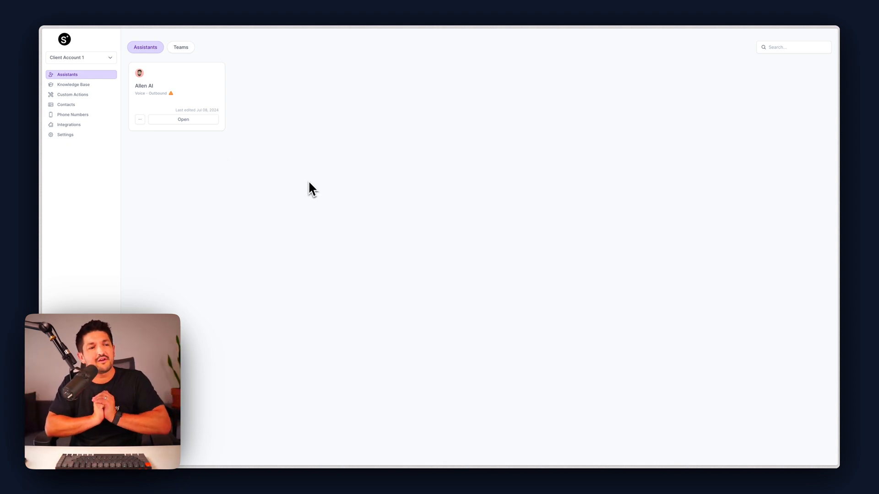
pyautogui.moveTo(437, 452)
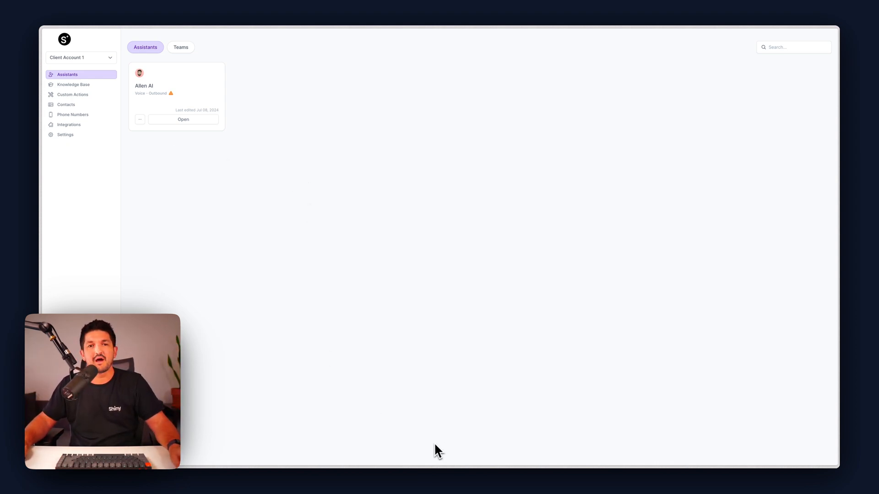